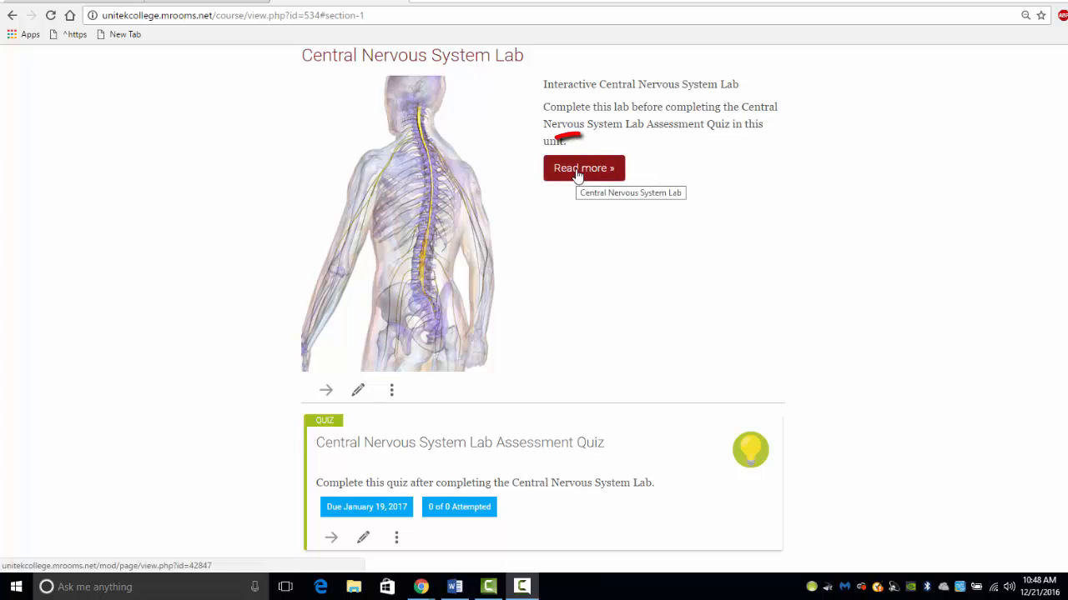
Open the Central Nervous System Lab page via its Read more button.
{"action": "left_click", "coordinate": [583, 168]}
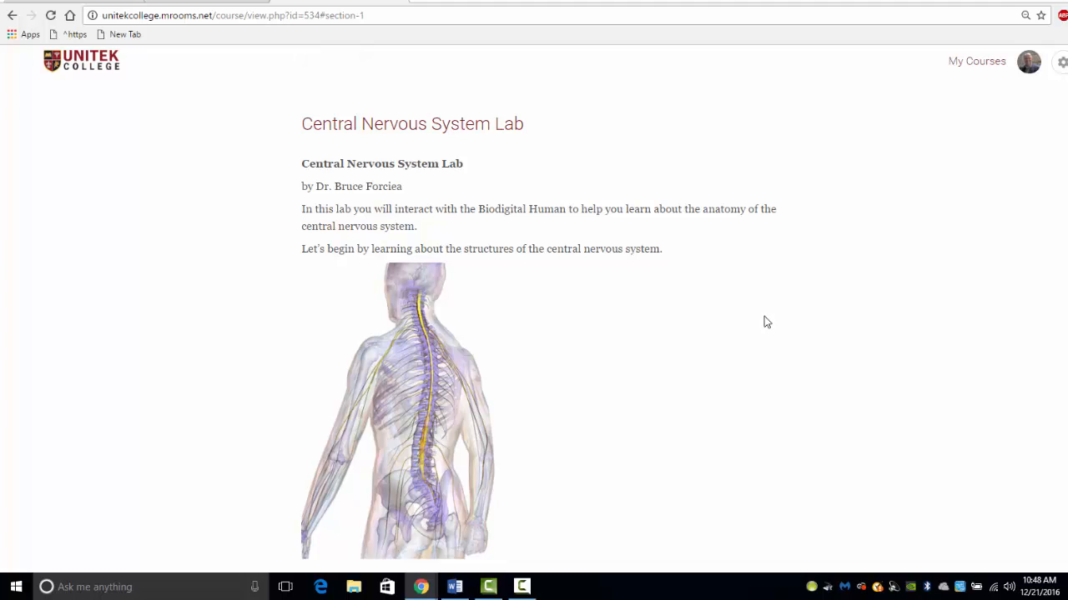
Scroll down to the embedded Biodigital Human brain and spinal cord model.
{"action": "scroll", "scroll_direction": "down", "scroll_amount": 3}
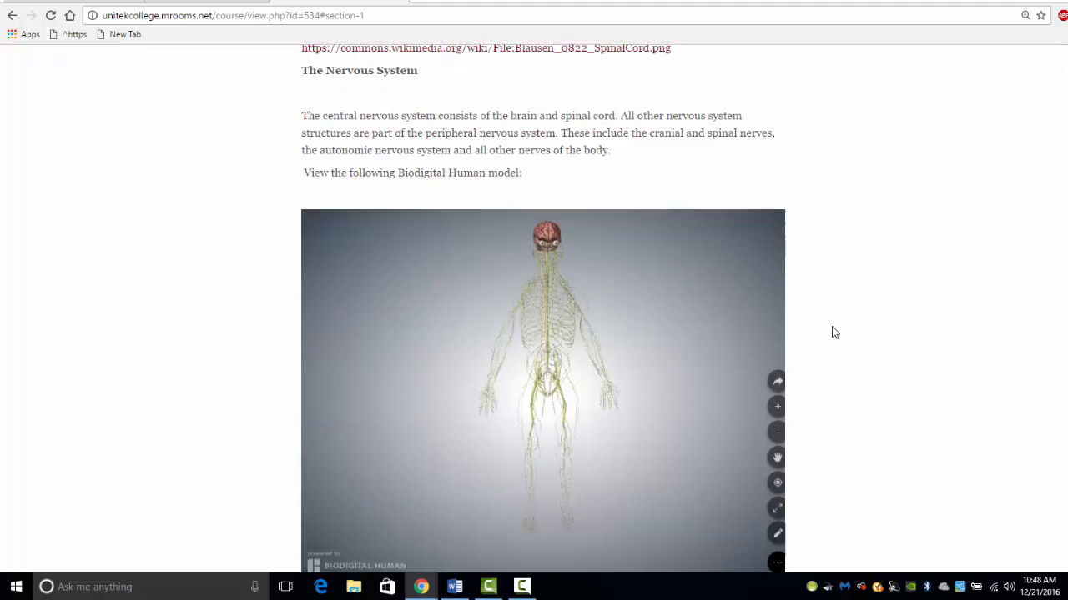
{"action": "scroll", "scroll_direction": "down", "scroll_amount": 3}
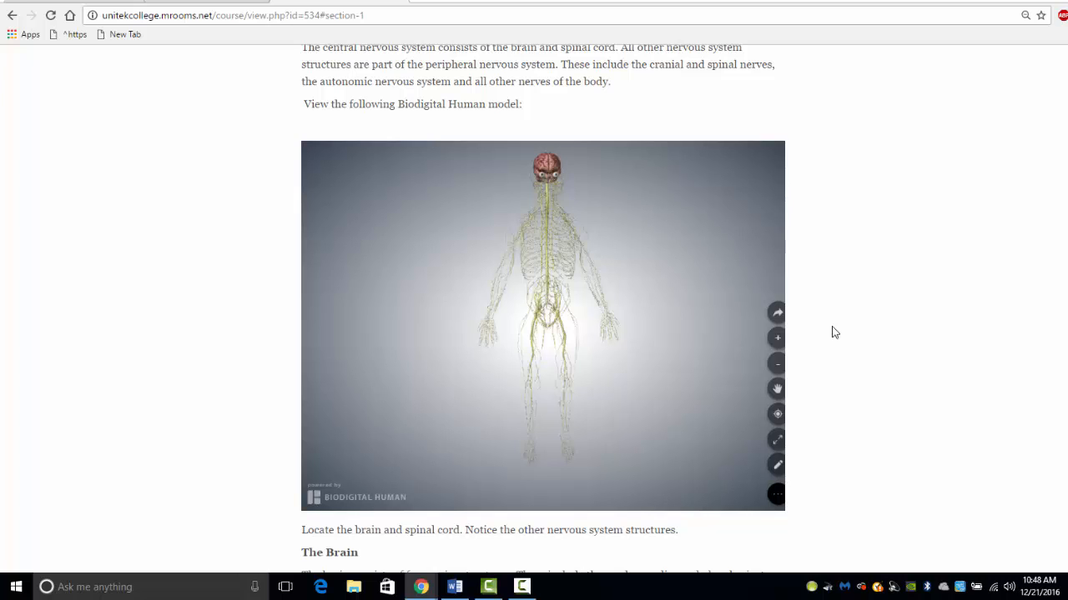
{"action": "mouse_move", "coordinate": [628, 341]}
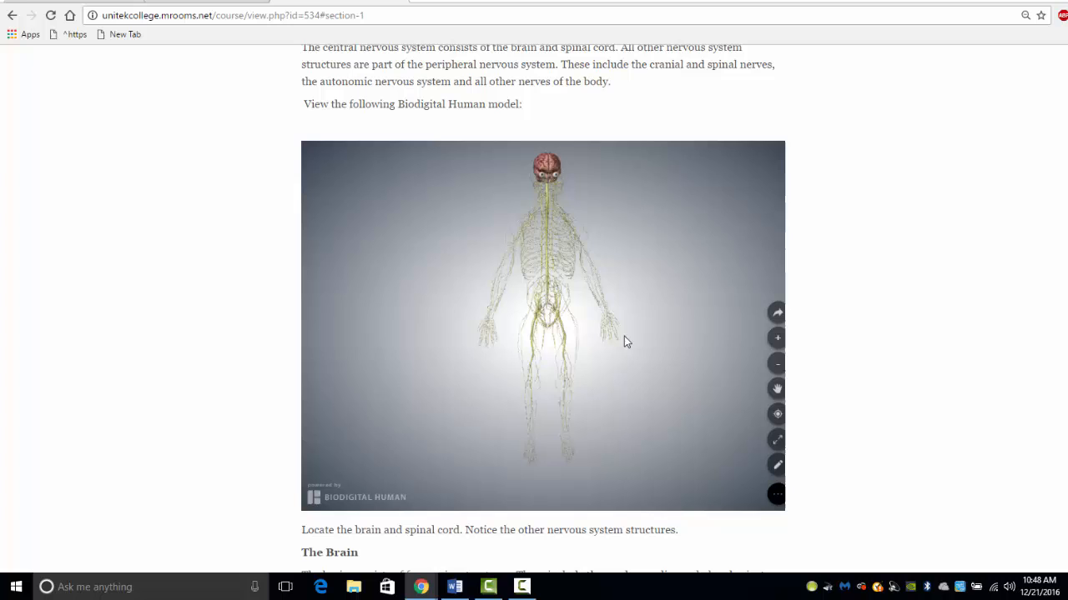
{"action": "mouse_move", "coordinate": [621, 361]}
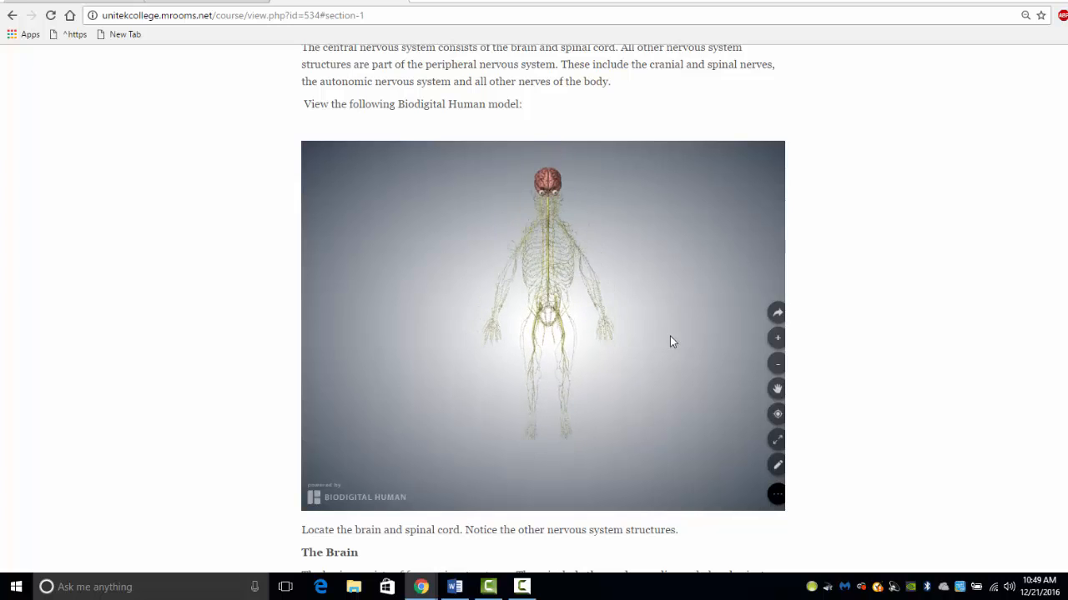
{"action": "mouse_move", "coordinate": [697, 363]}
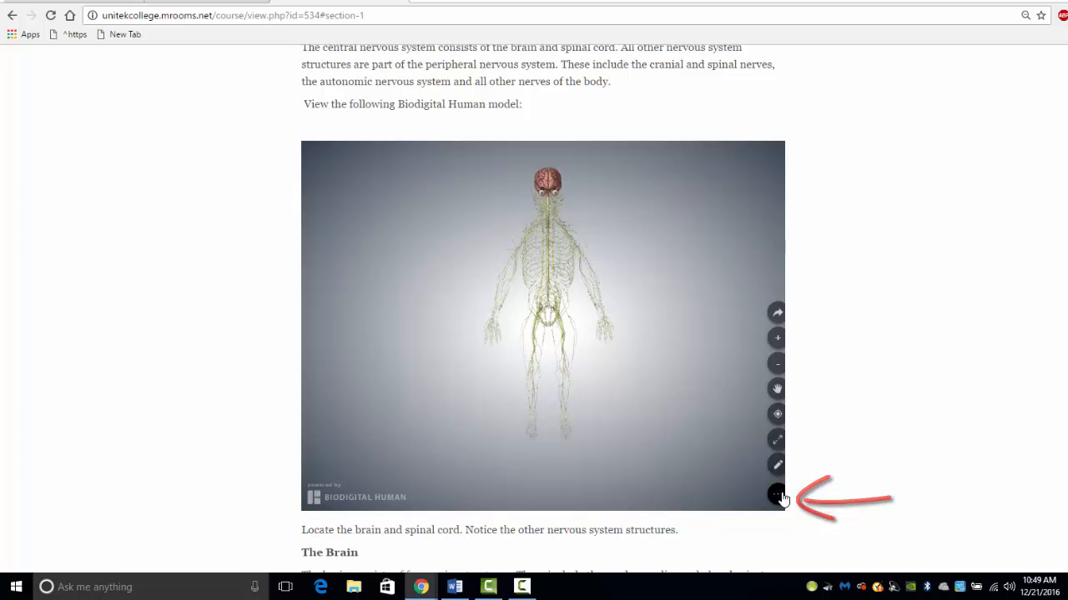
Toggle the model toolbar off and on, then view the model in a new window.
{"action": "left_click", "coordinate": [776, 495]}
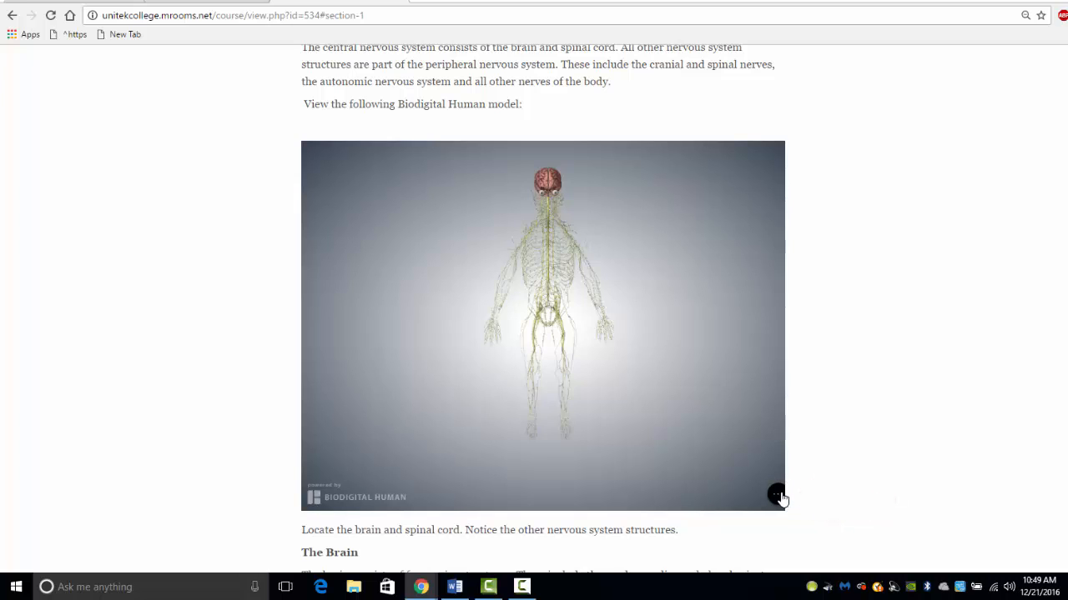
{"action": "left_click", "coordinate": [777, 494]}
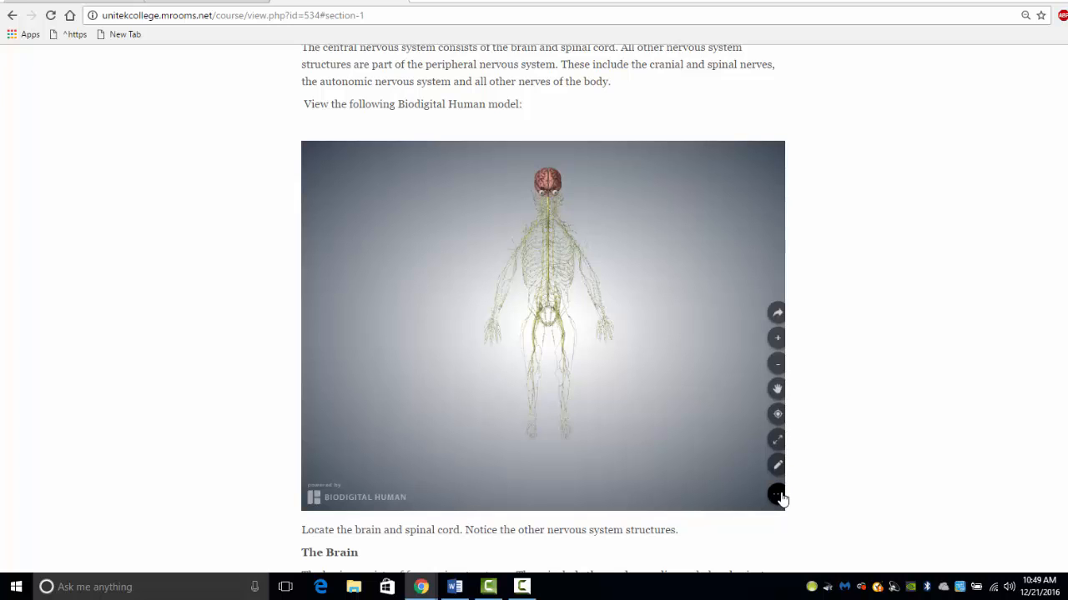
{"action": "mouse_move", "coordinate": [776, 438]}
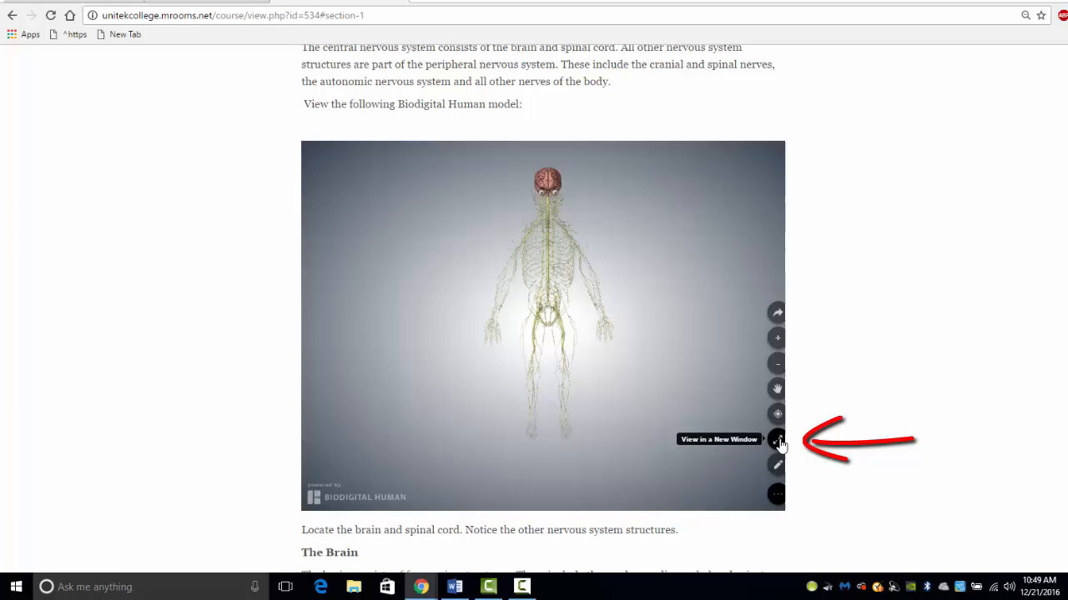
{"action": "left_click", "coordinate": [775, 440]}
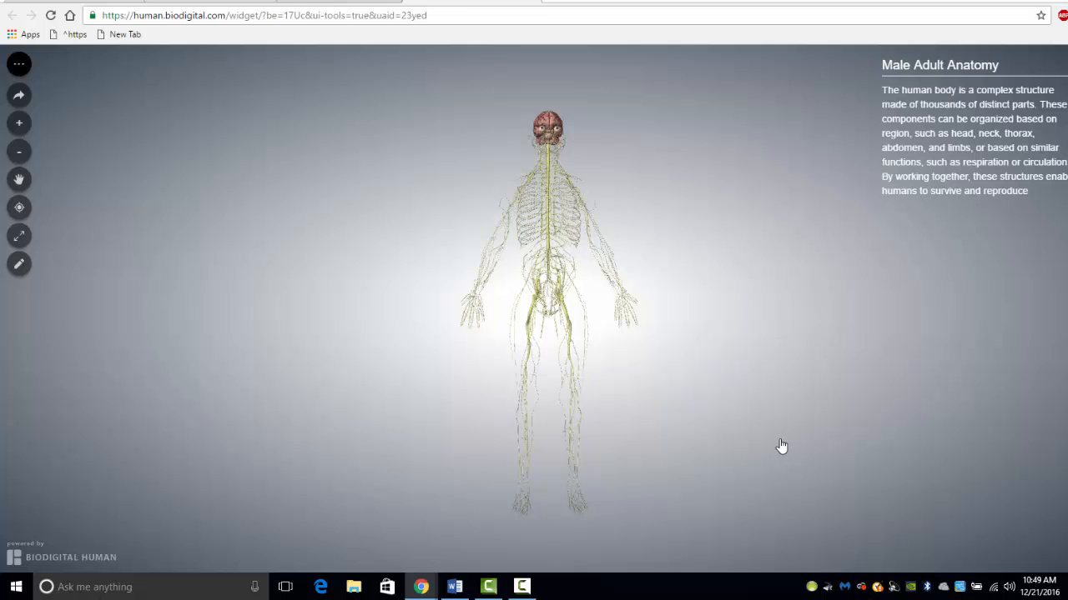
{"action": "mouse_move", "coordinate": [277, 395]}
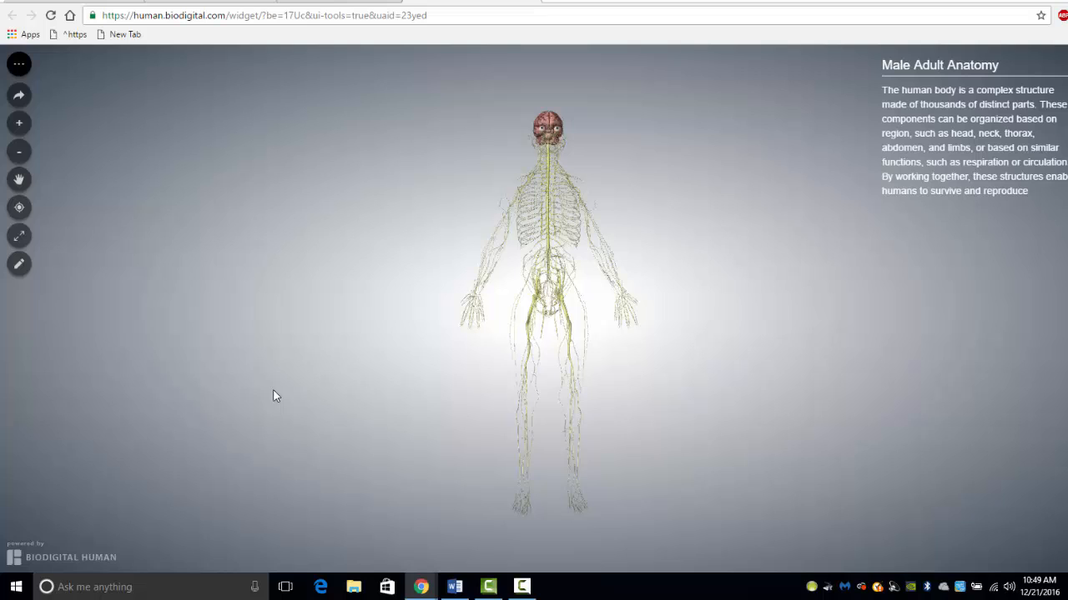
{"action": "mouse_move", "coordinate": [19, 180]}
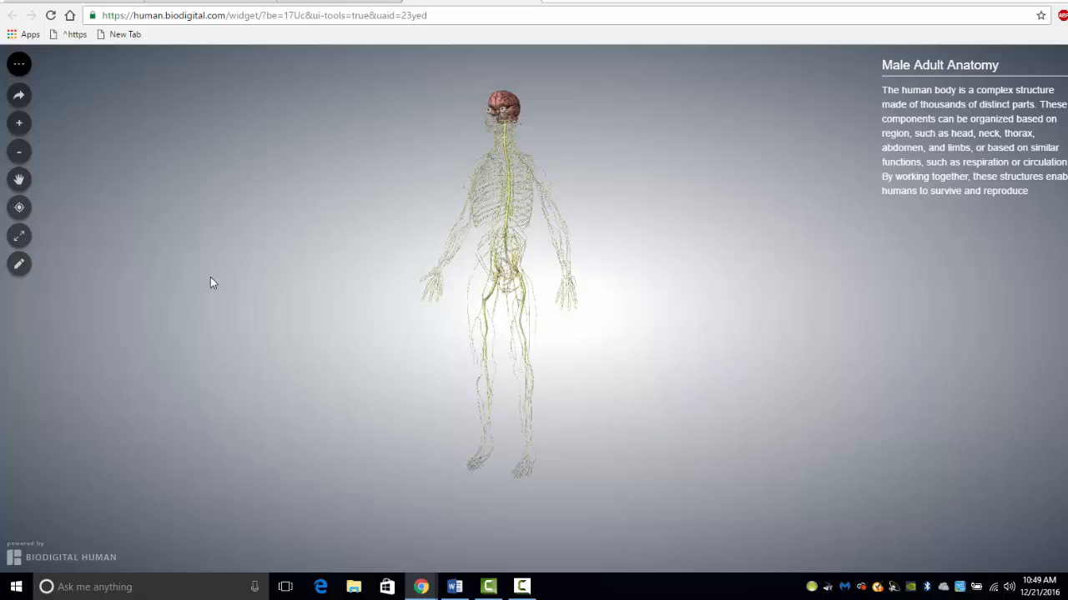
{"action": "left_click_drag", "start_coordinate": [212, 282], "coordinate": [475, 241]}
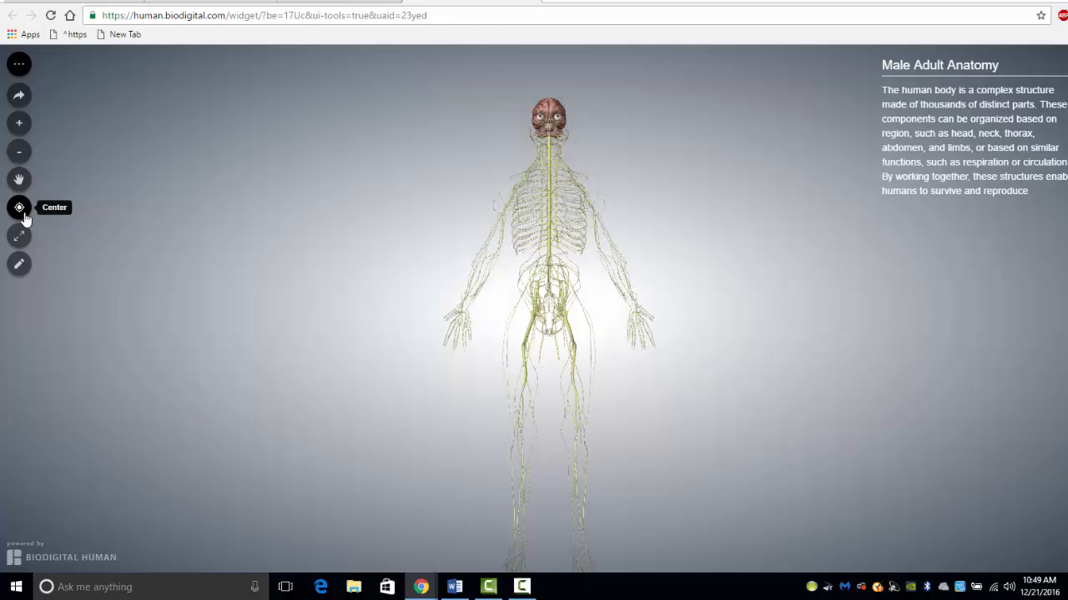
{"action": "mouse_move", "coordinate": [18, 123]}
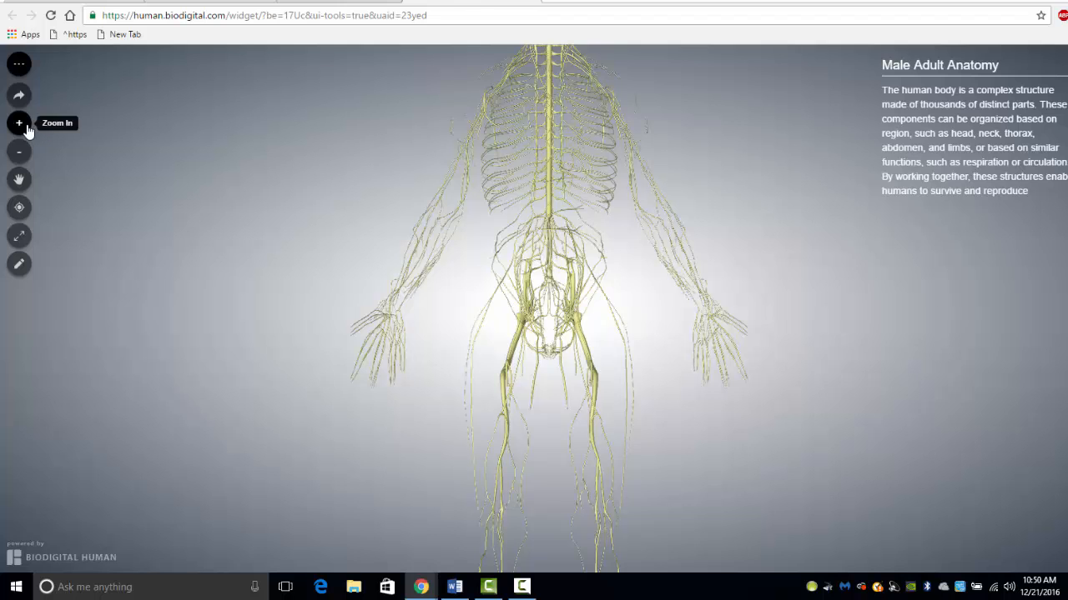
{"action": "left_click", "coordinate": [19, 151]}
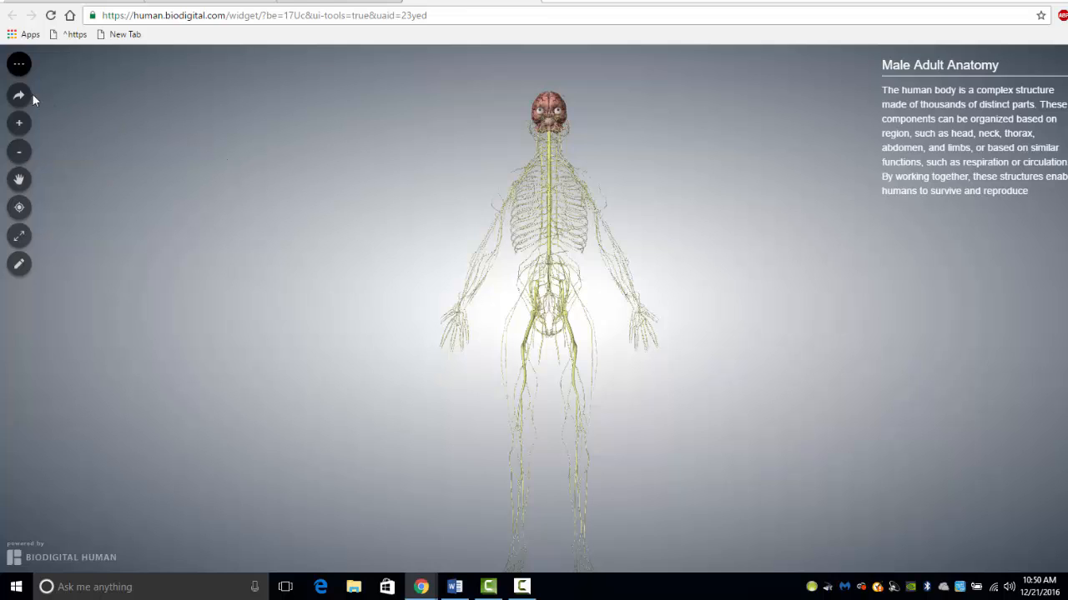
{"action": "left_click", "coordinate": [19, 94]}
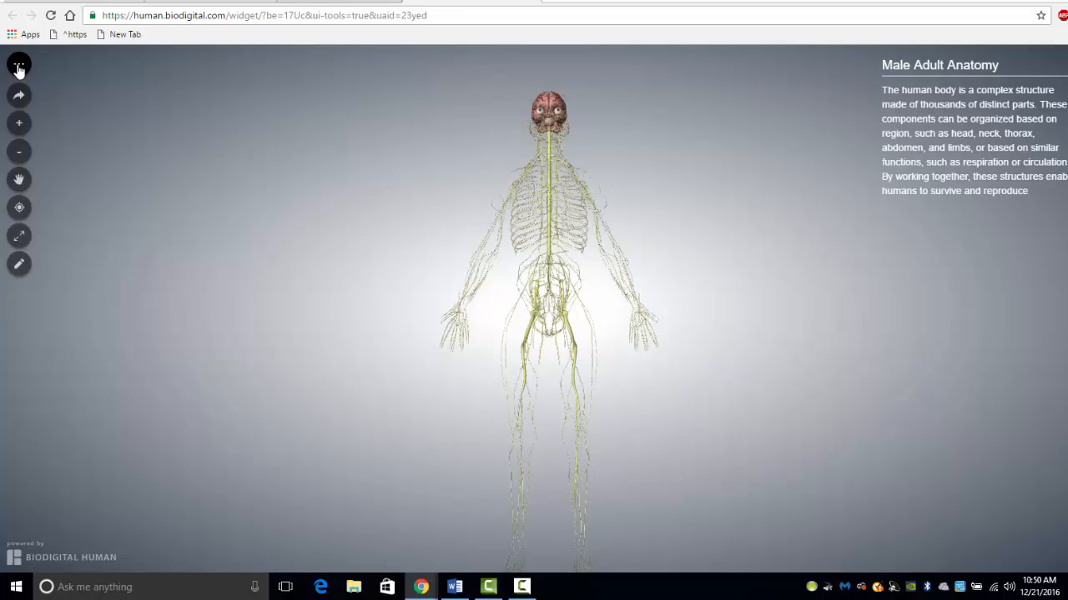
{"action": "mouse_move", "coordinate": [19, 264]}
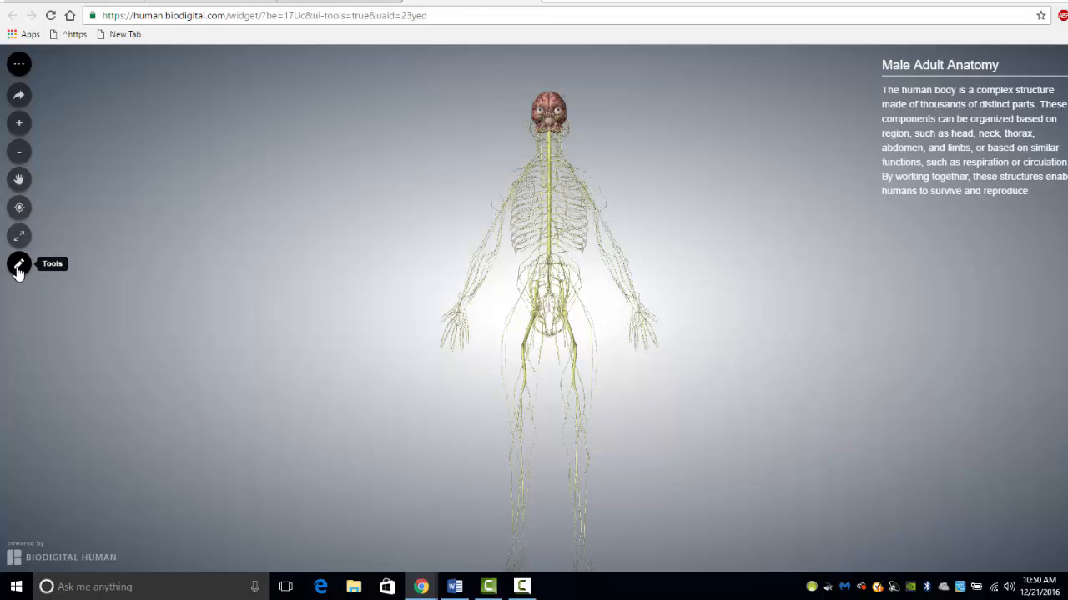
Use the Dissect tool to remove the brain surface and the corpus callosum.
{"action": "left_click", "coordinate": [18, 263]}
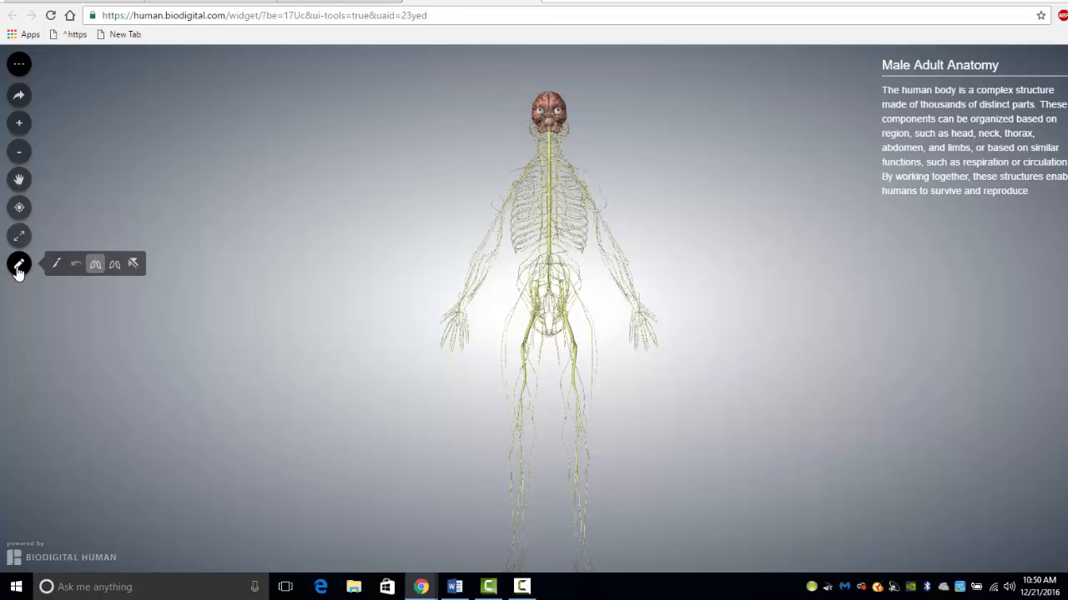
{"action": "mouse_move", "coordinate": [56, 265]}
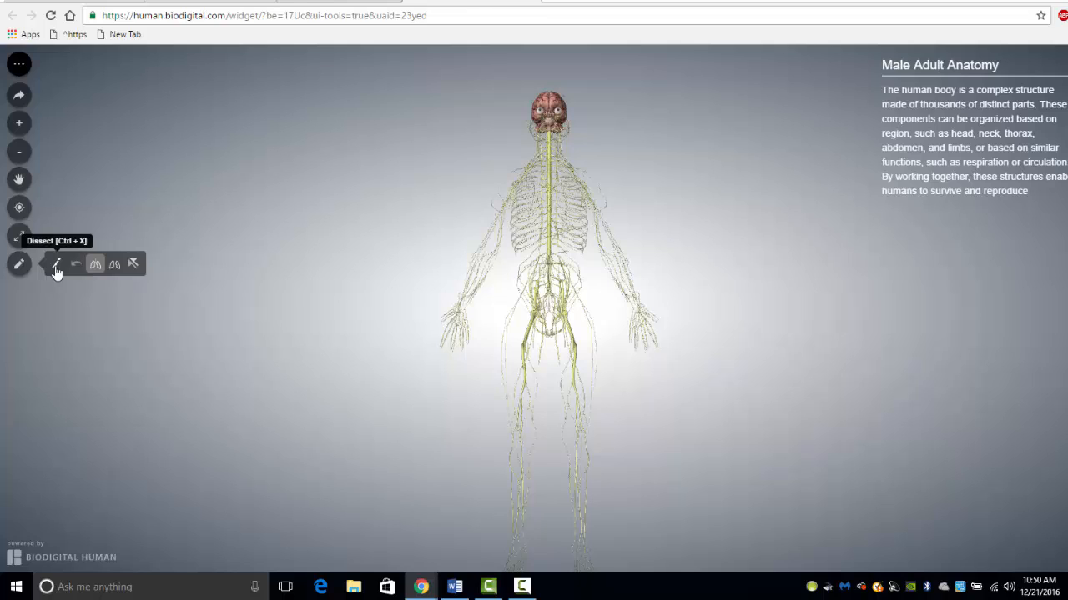
{"action": "mouse_move", "coordinate": [57, 264]}
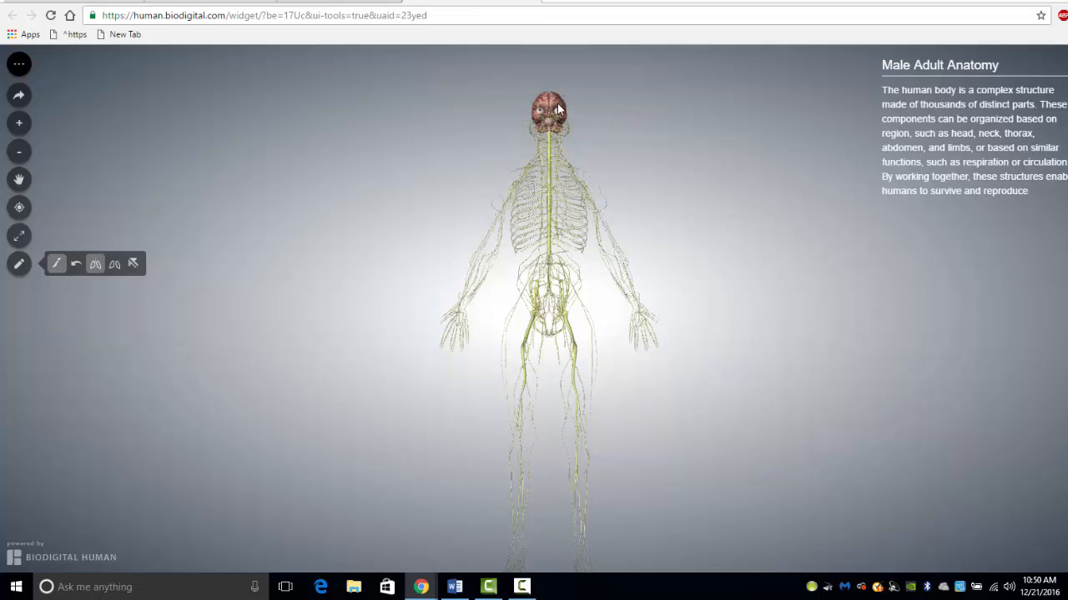
{"action": "left_click", "coordinate": [549, 112]}
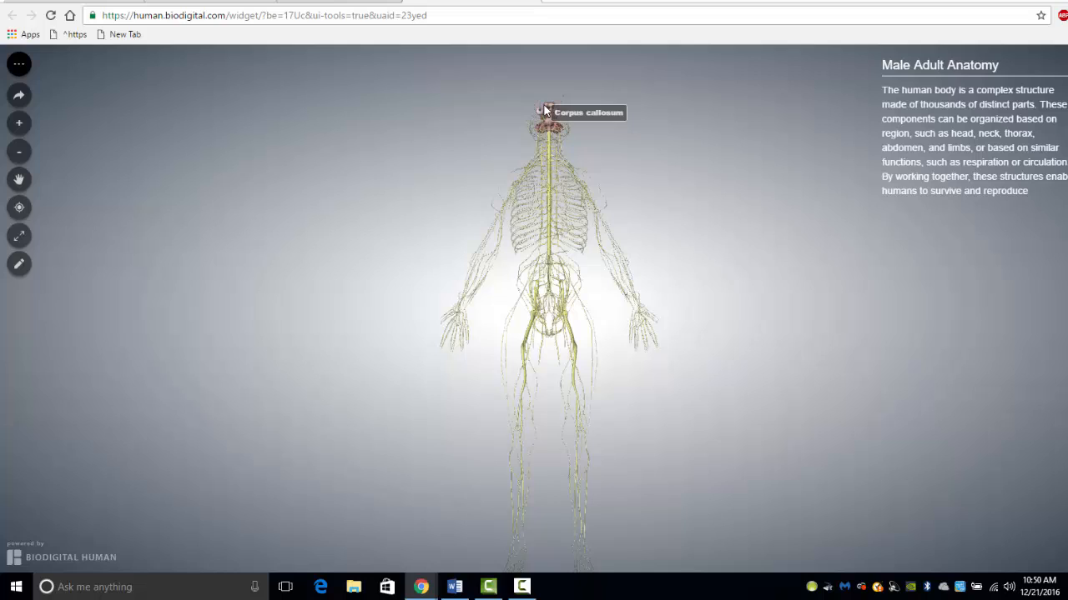
{"action": "left_click", "coordinate": [19, 264]}
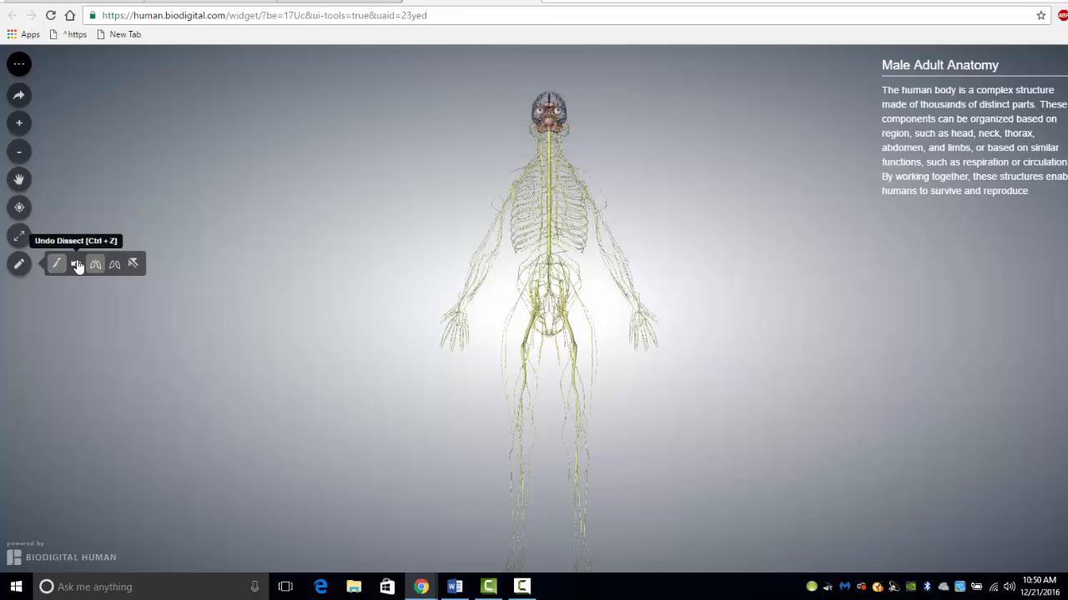
{"action": "mouse_move", "coordinate": [95, 265]}
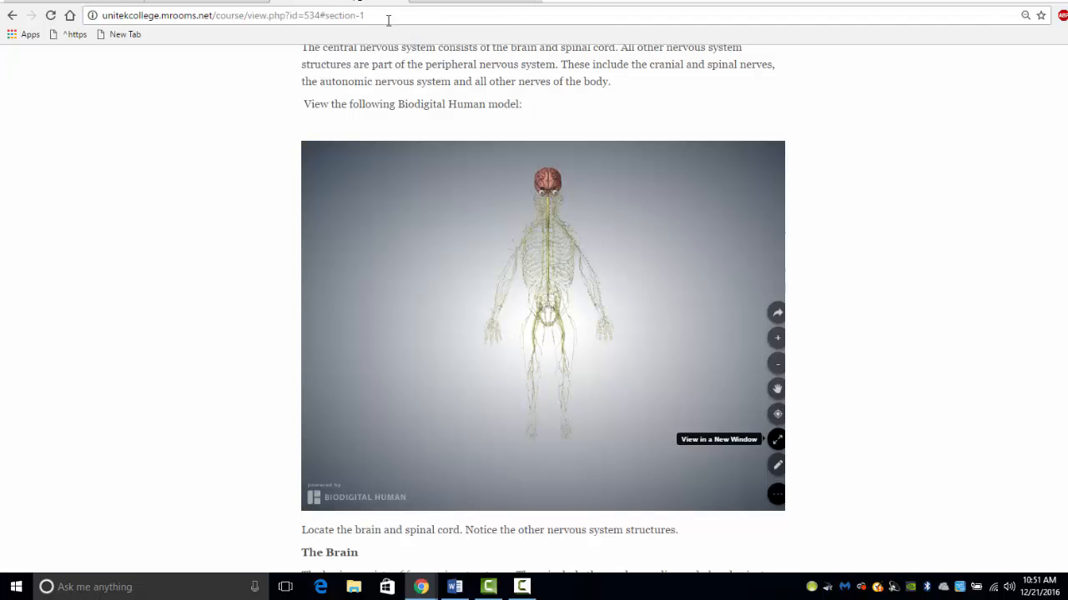
Scroll through the lab page text down to 'This concludes the lab.'.
{"action": "scroll", "scroll_direction": "down", "scroll_amount": 3}
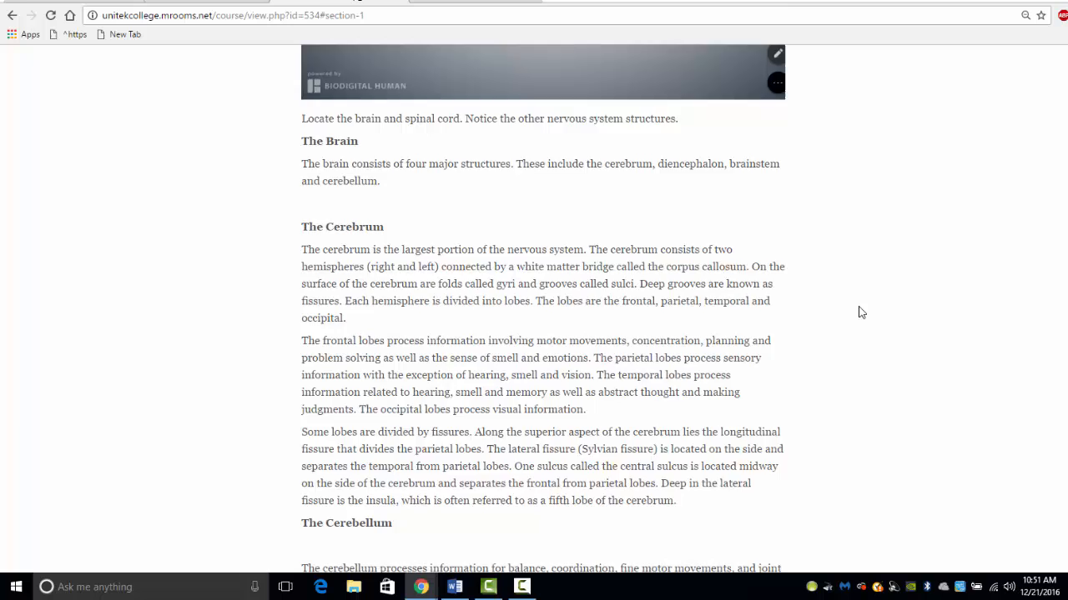
{"action": "scroll", "scroll_direction": "down", "scroll_amount": 3}
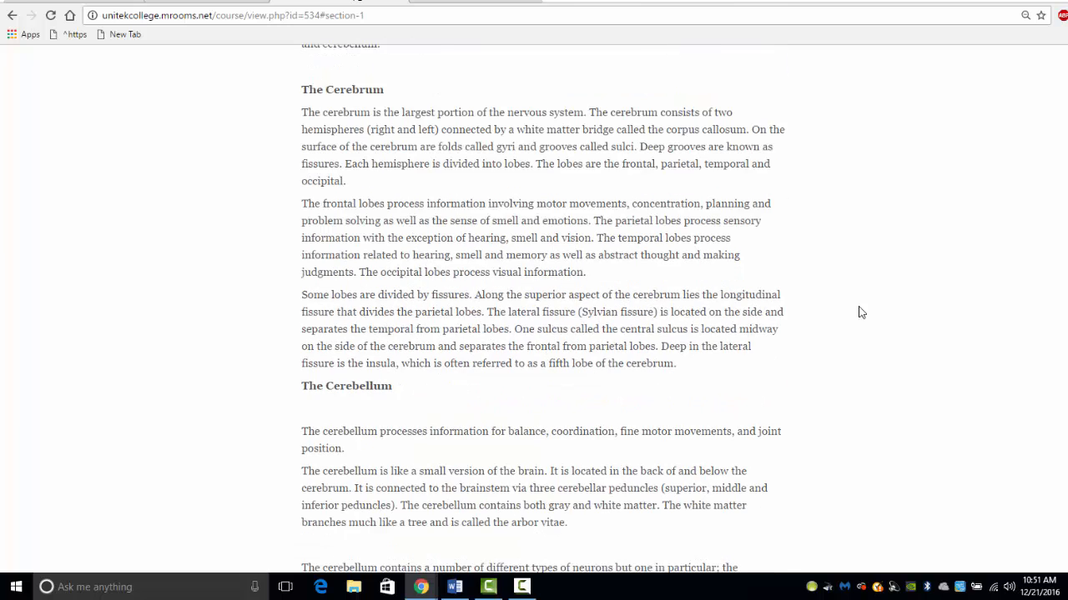
{"action": "scroll", "scroll_direction": "down", "scroll_amount": 3}
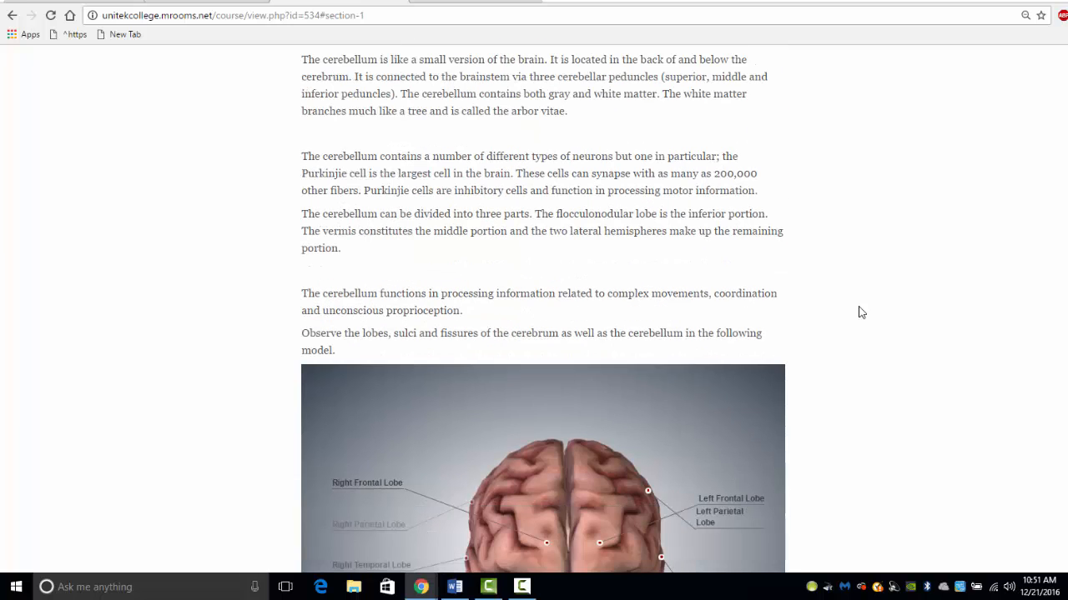
{"action": "scroll", "scroll_direction": "down", "scroll_amount": 3}
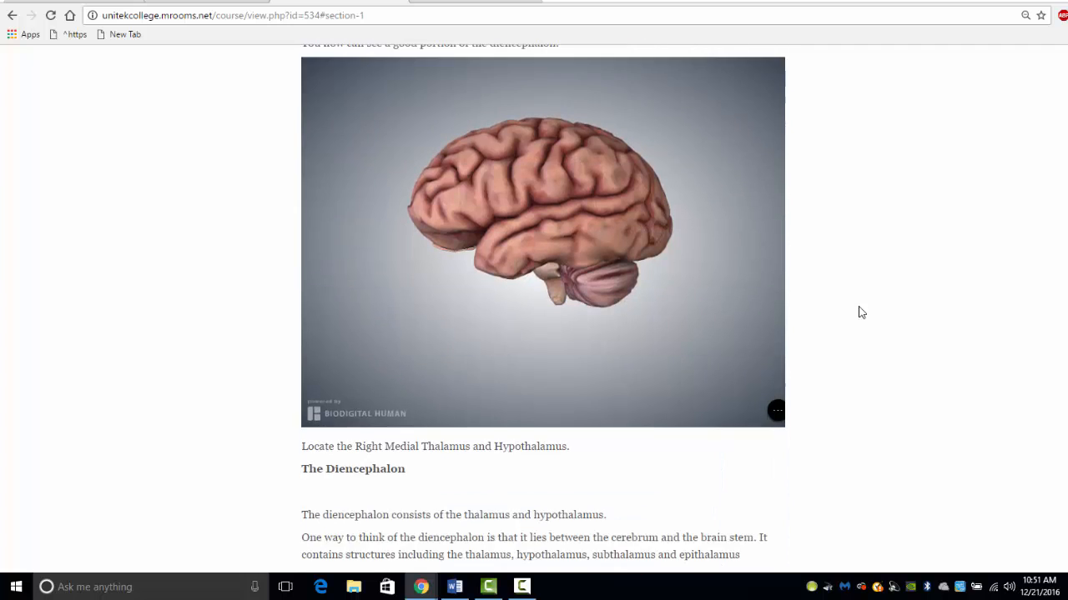
{"action": "scroll", "scroll_direction": "down", "scroll_amount": 3}
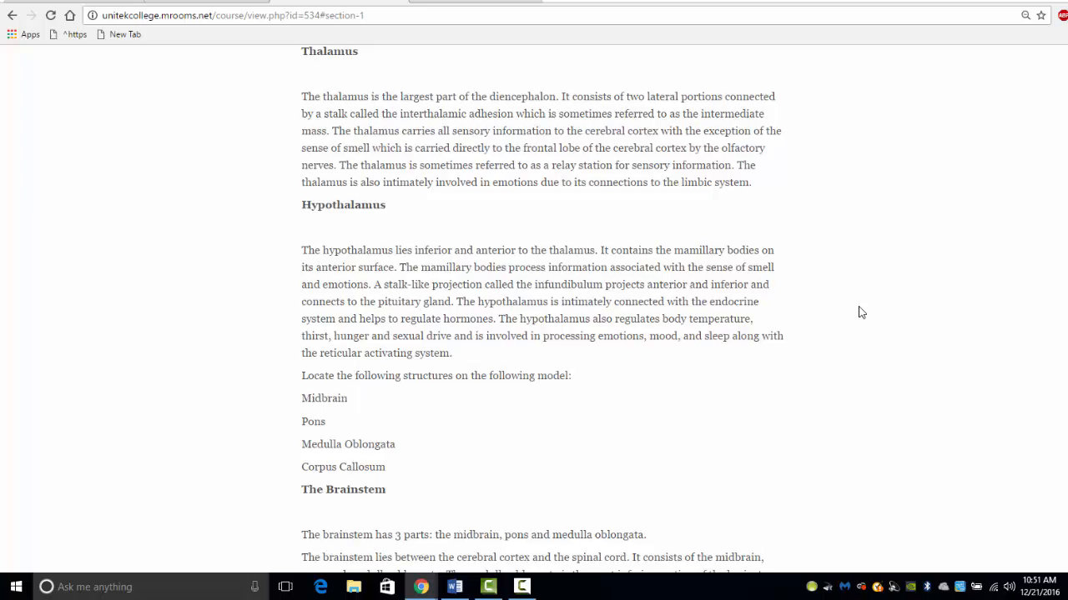
{"action": "scroll", "scroll_direction": "down", "scroll_amount": 3}
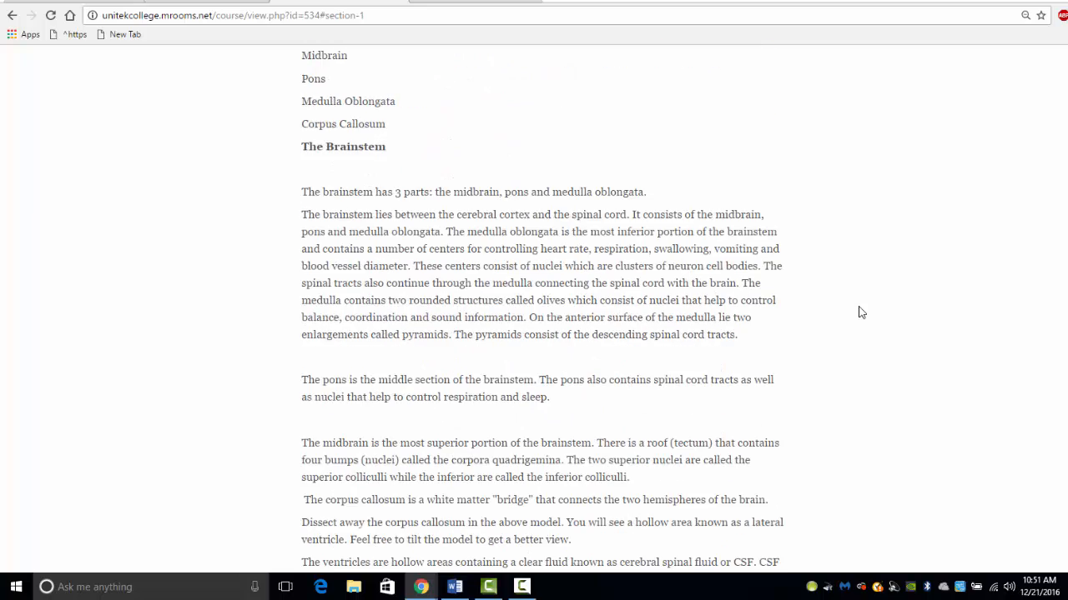
{"action": "scroll", "scroll_direction": "down", "scroll_amount": 3}
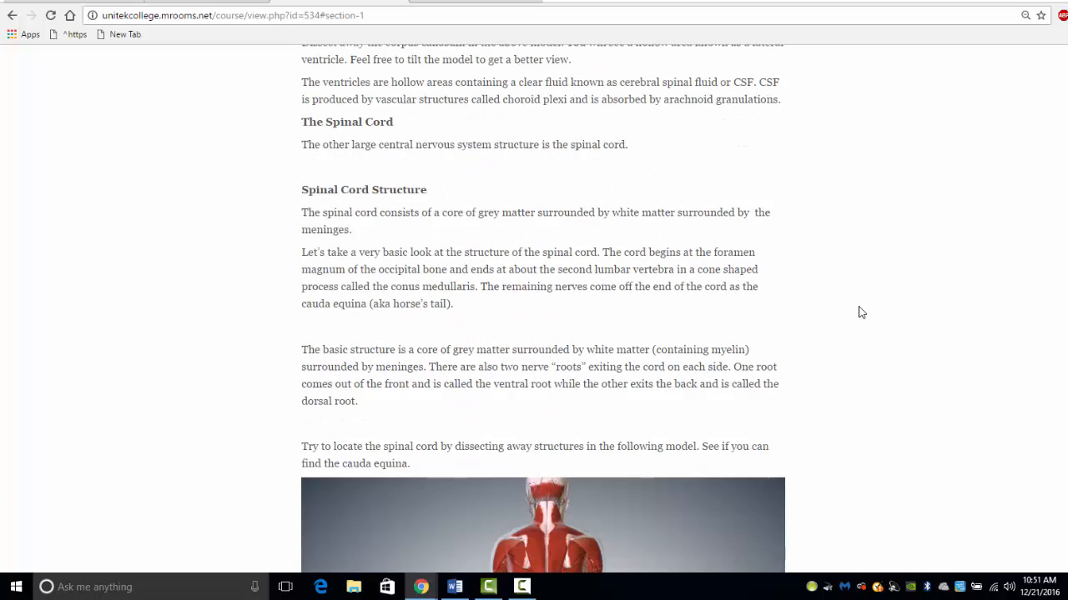
{"action": "scroll", "scroll_direction": "down", "scroll_amount": 3}
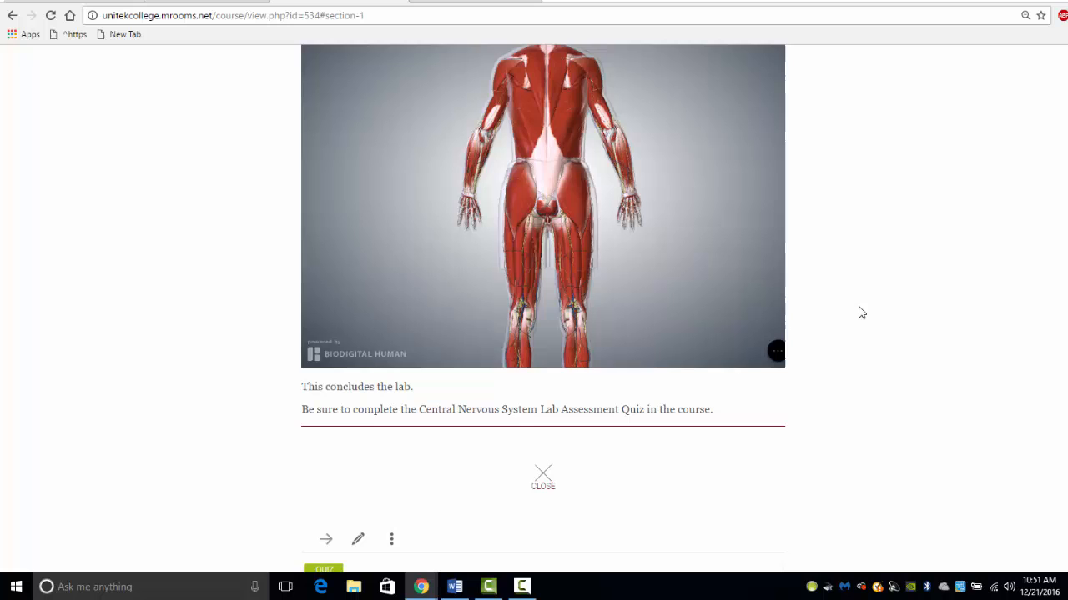
{"action": "scroll", "scroll_direction": "down", "scroll_amount": 3}
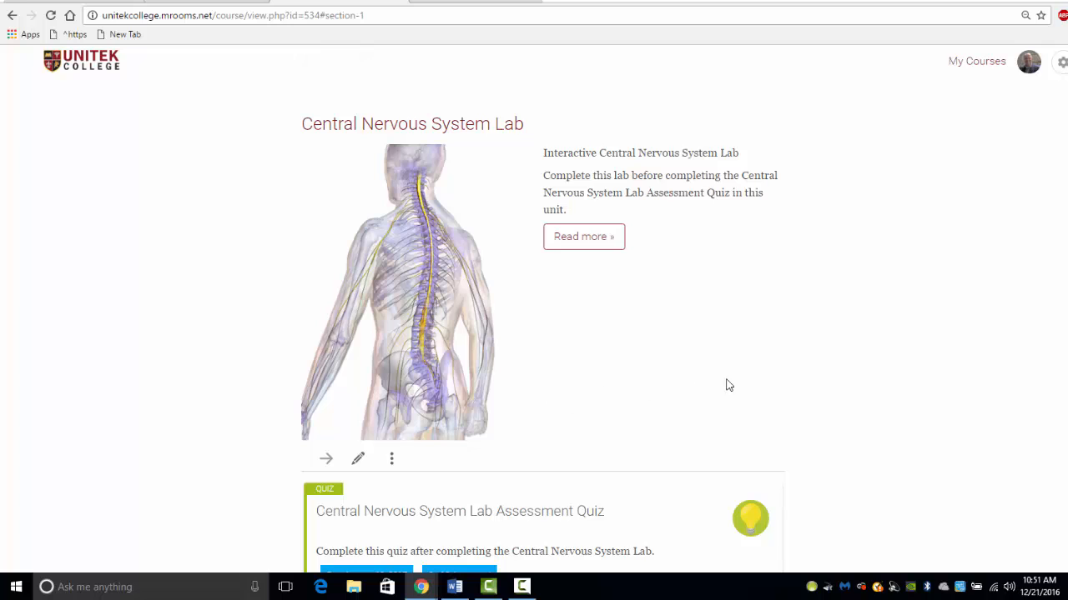
Scroll down to the Central Nervous System Lab Assessment Quiz, due January 19, 2017.
{"action": "scroll", "scroll_direction": "down", "scroll_amount": 3}
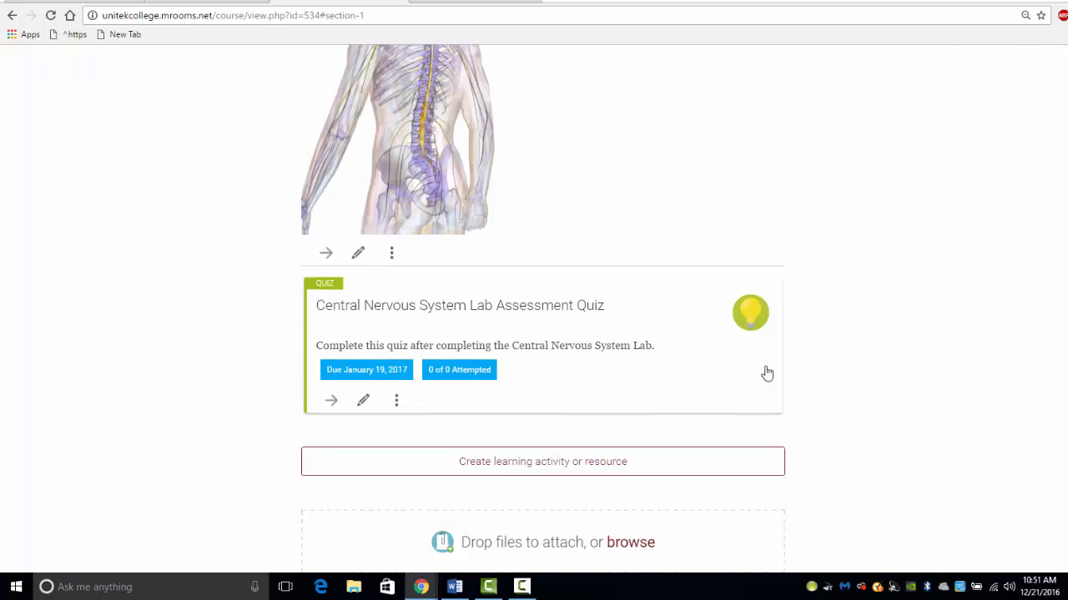
{"action": "scroll", "scroll_direction": "down", "scroll_amount": 3}
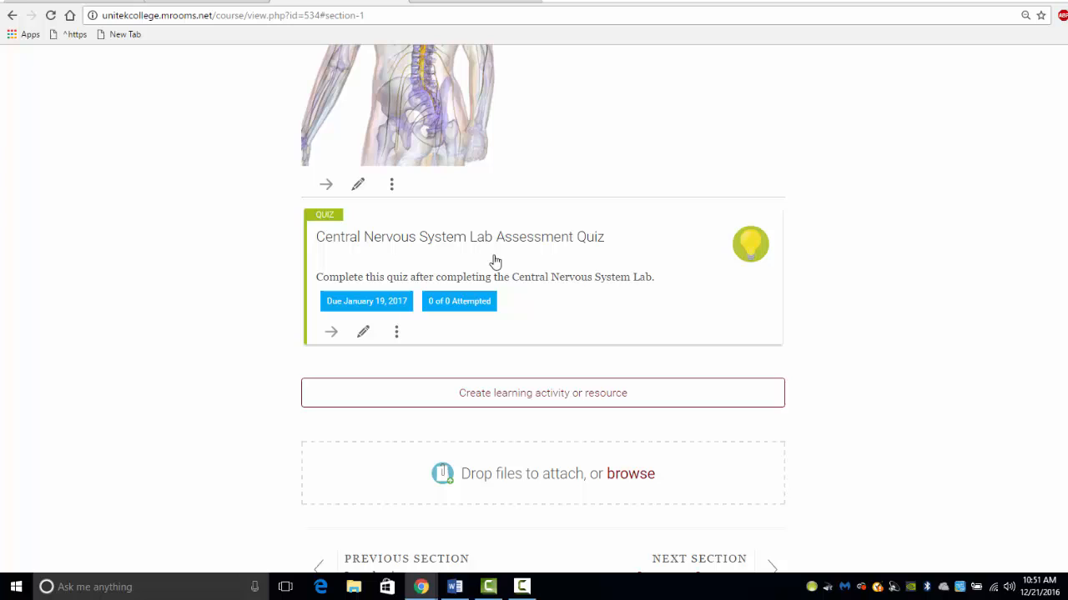